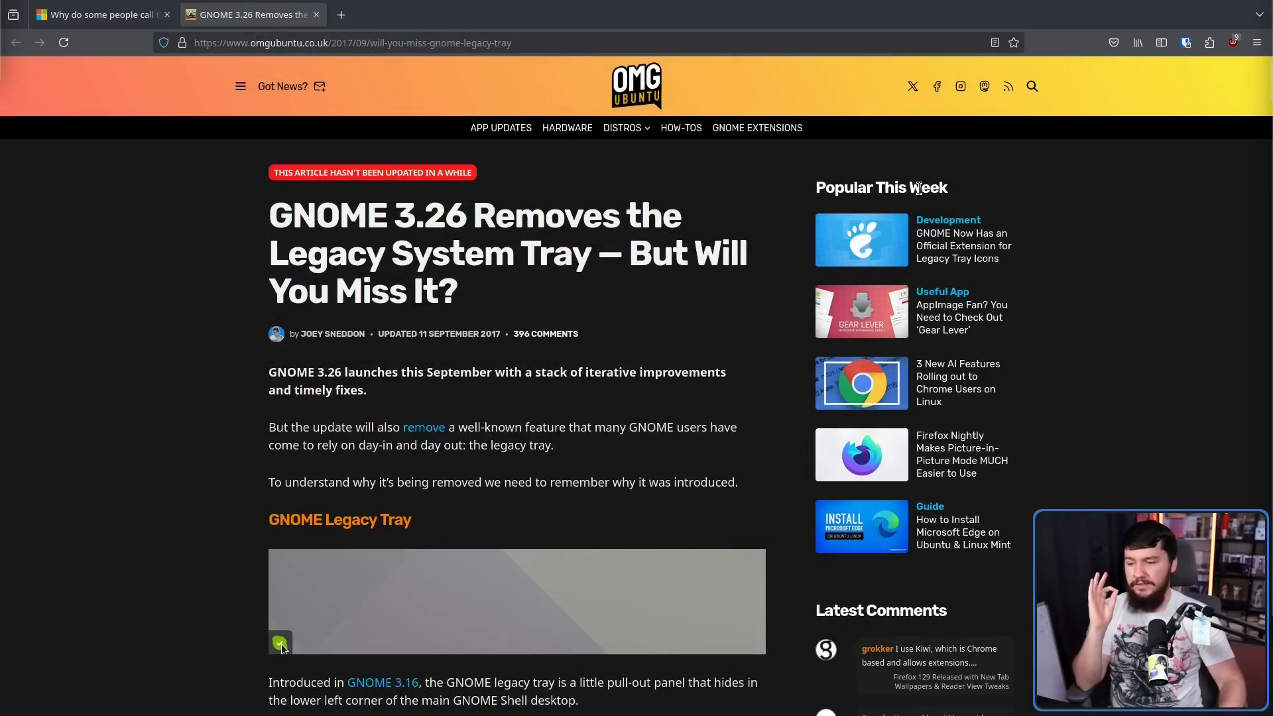
- Follow the article's 'remove' link to the GNOME 3.26 release notes in a new tab
left_click(280, 643)
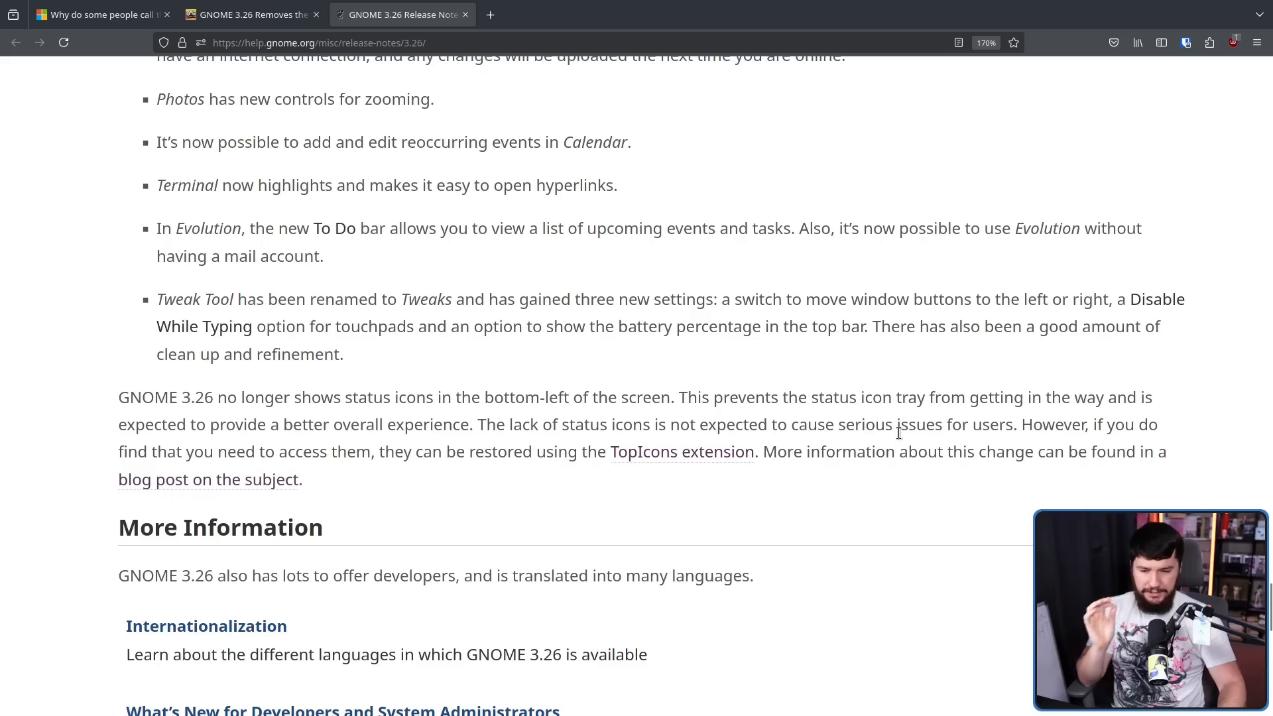
- Highlight the sentence about status icons no longer being shown, then clear the selection
left_click_drag(670, 424, 1013, 424)
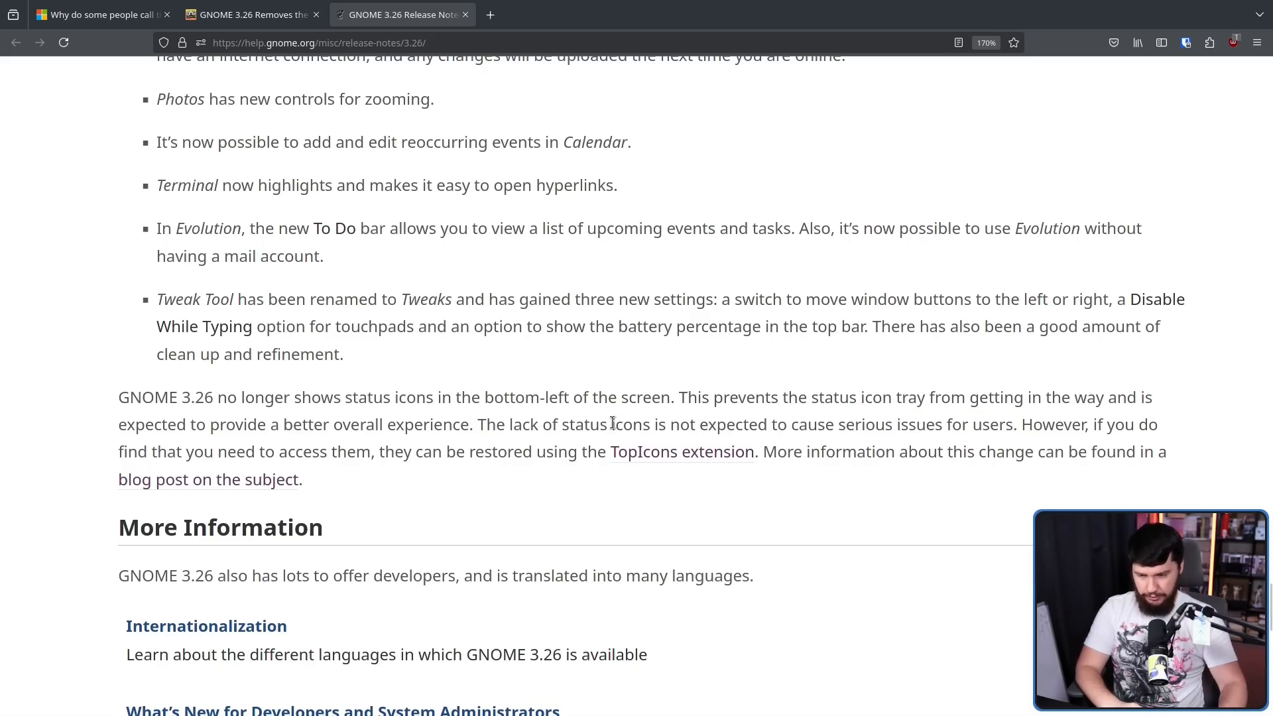
left_click_drag(611, 424, 895, 451)
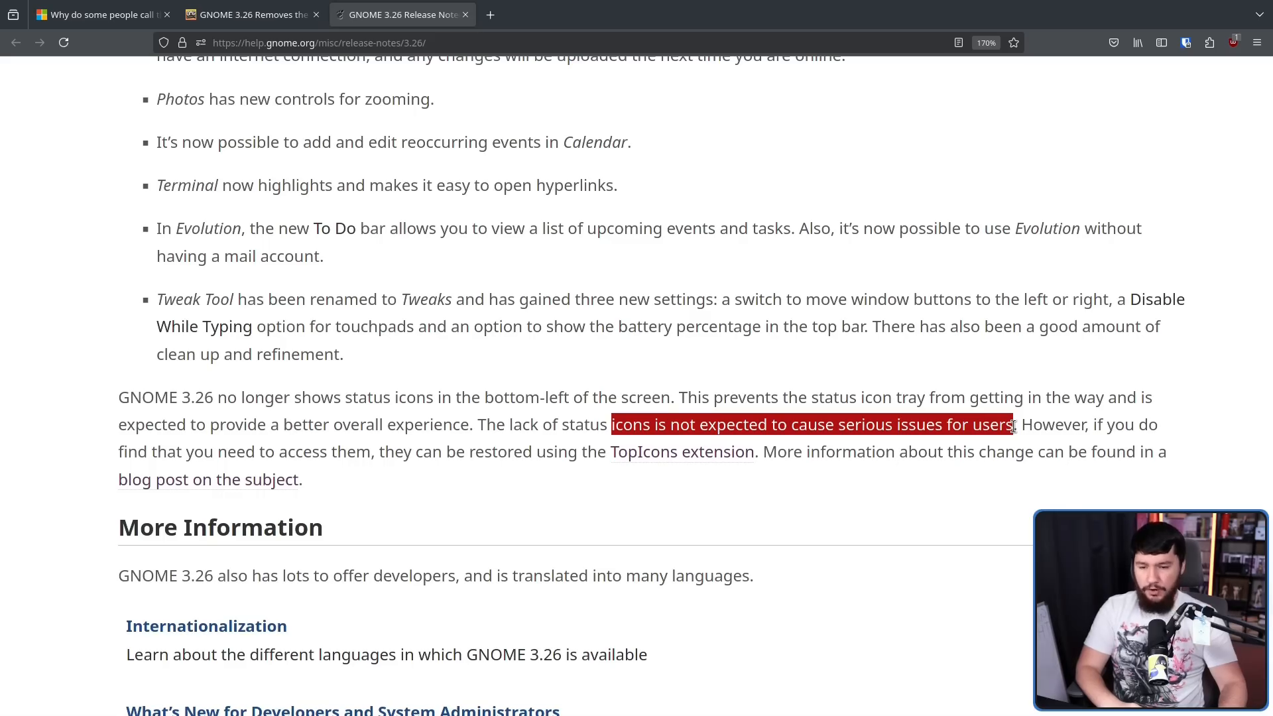
left_click(771, 454)
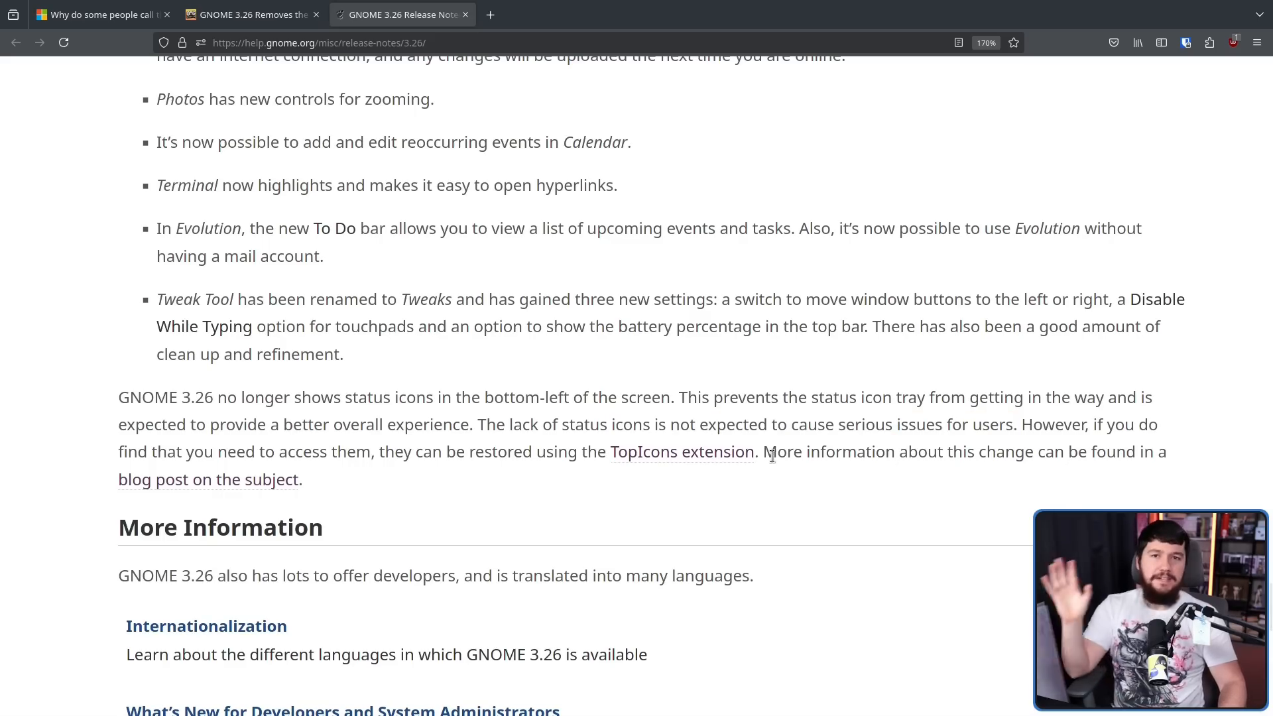